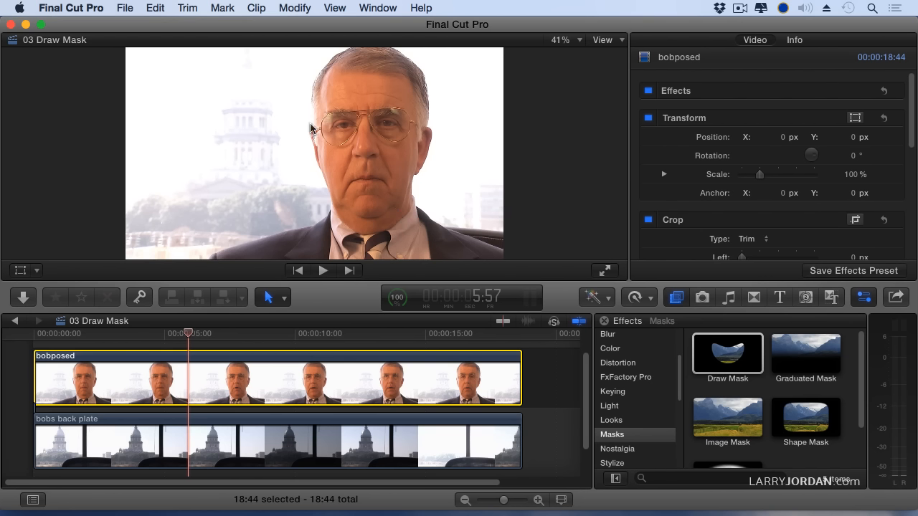
mouse_move(247, 128)
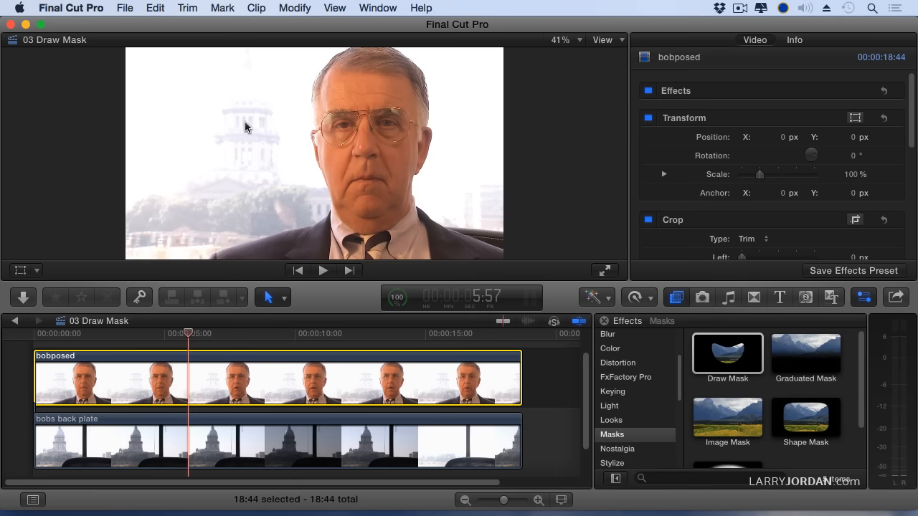
mouse_move(463, 393)
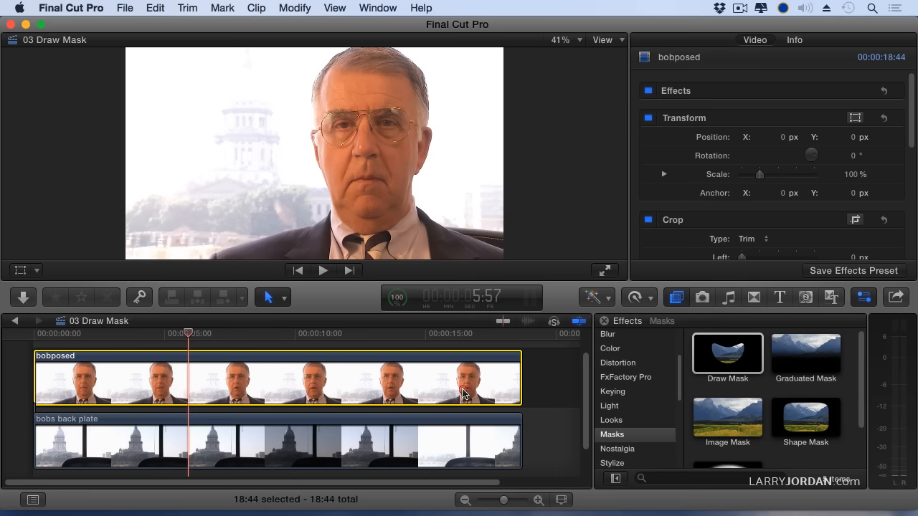
Apply Luma Keyer to bobposed, invert it, and adjust the Luma handle to remove the bright sky
click(612, 392)
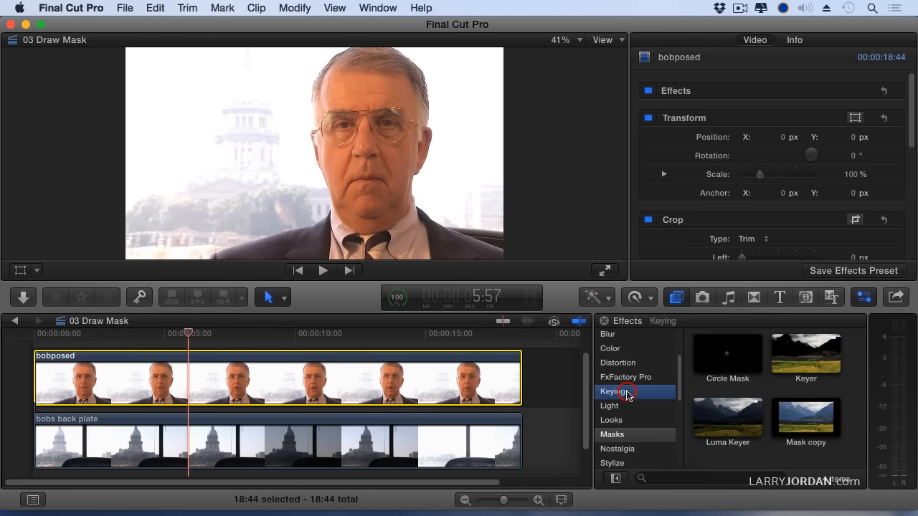
click(613, 392)
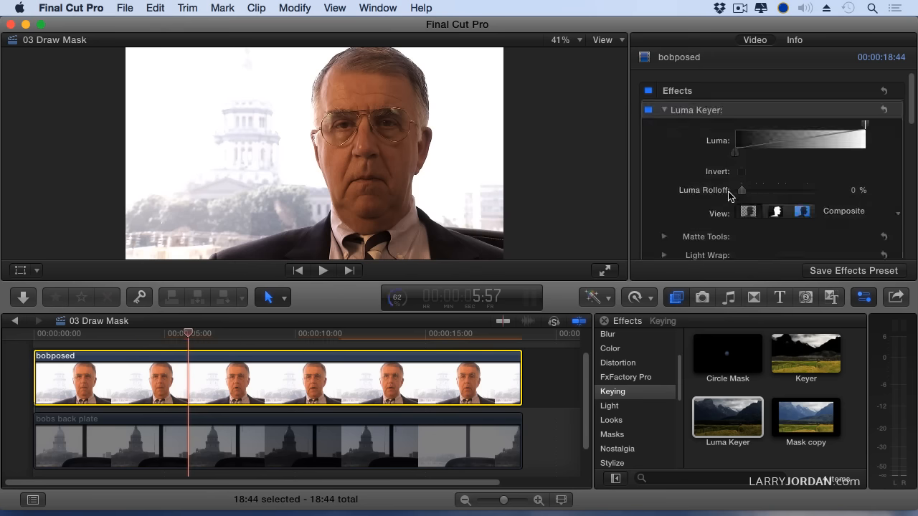
click(742, 172)
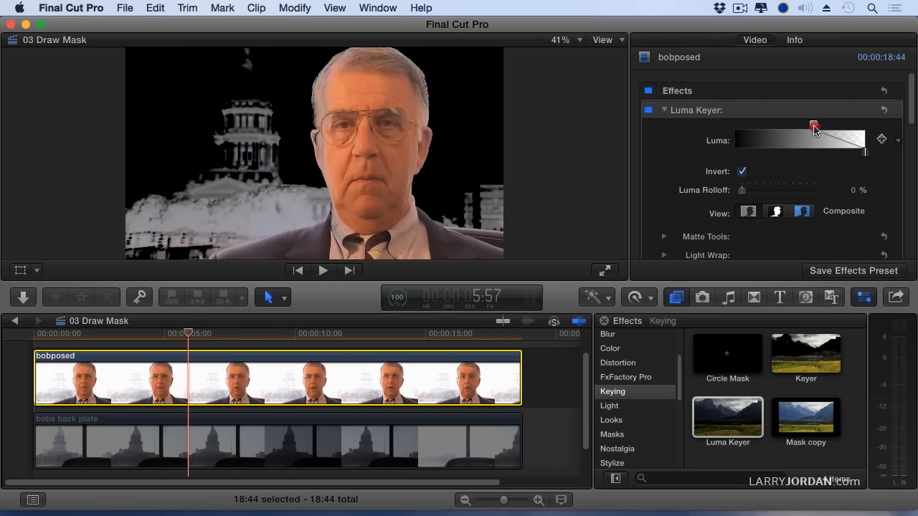
drag(813, 125, 784, 125)
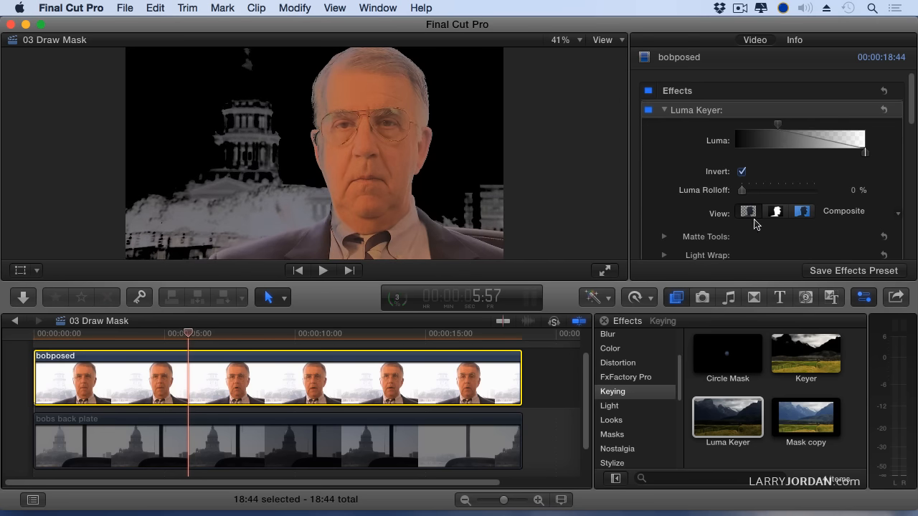
Compare the Luma Keyer's Original and Composite views, then switch to Matte view
click(803, 211)
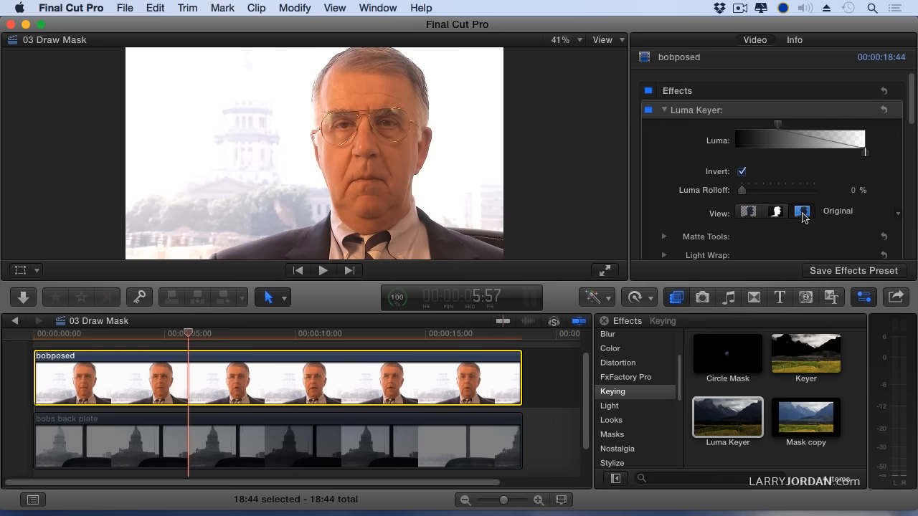
click(748, 211)
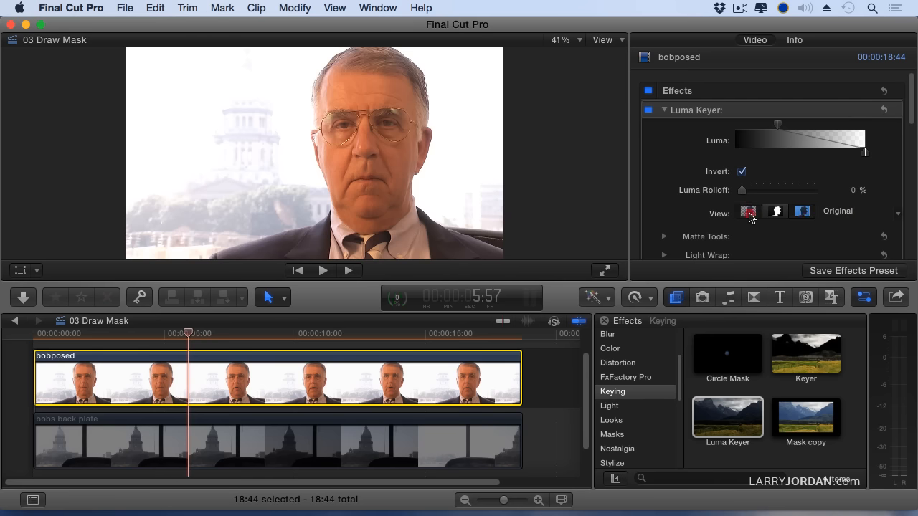
click(748, 211)
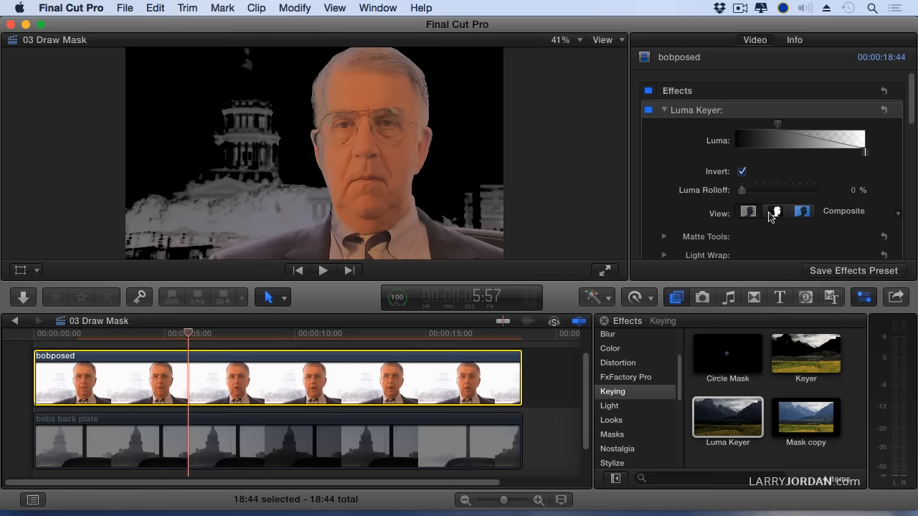
click(776, 210)
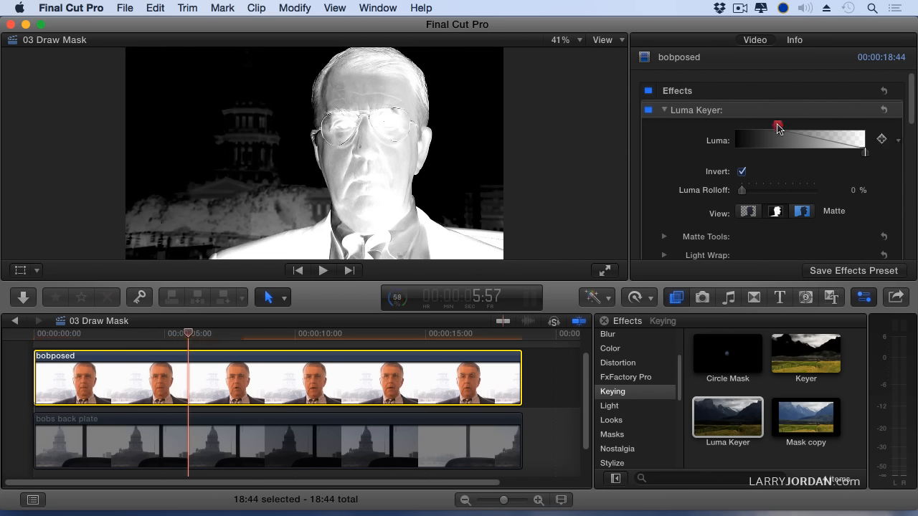
Tighten the Luma curve handles until the speaker is solid white and background nearly black
drag(778, 127, 796, 127)
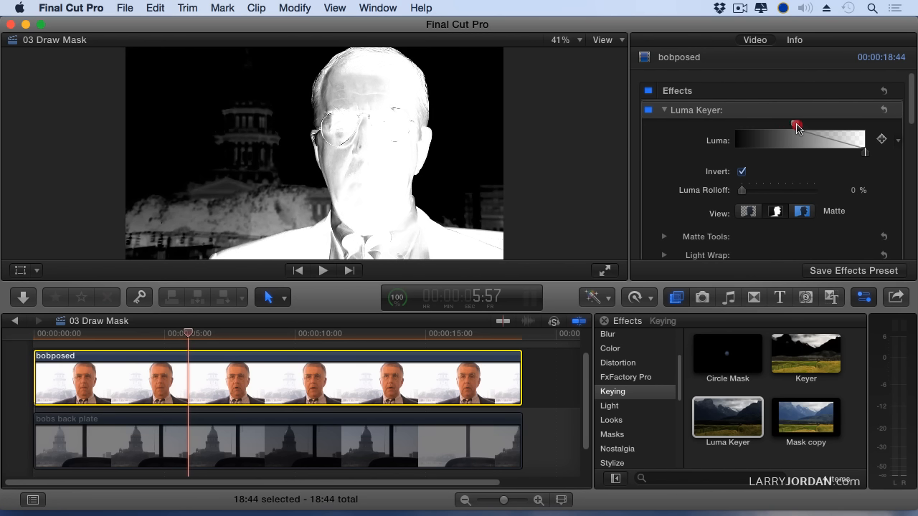
drag(796, 126, 814, 125)
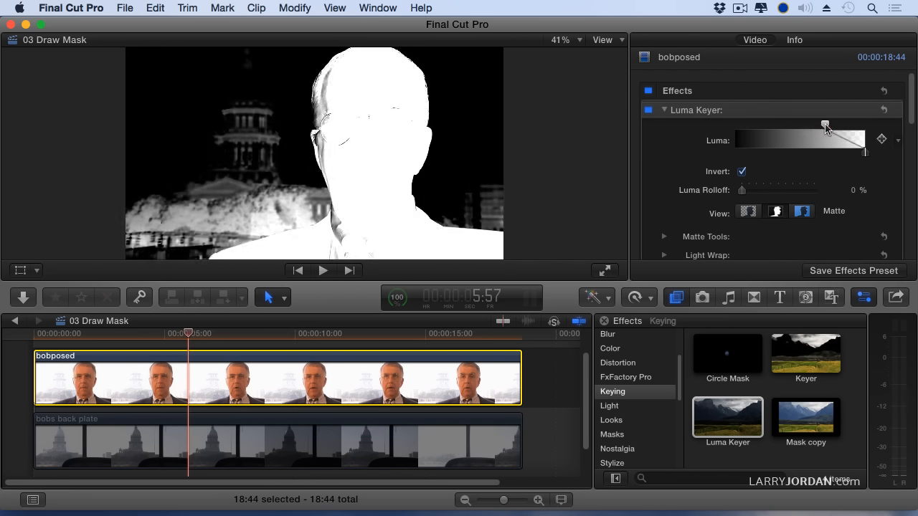
drag(825, 125, 834, 125)
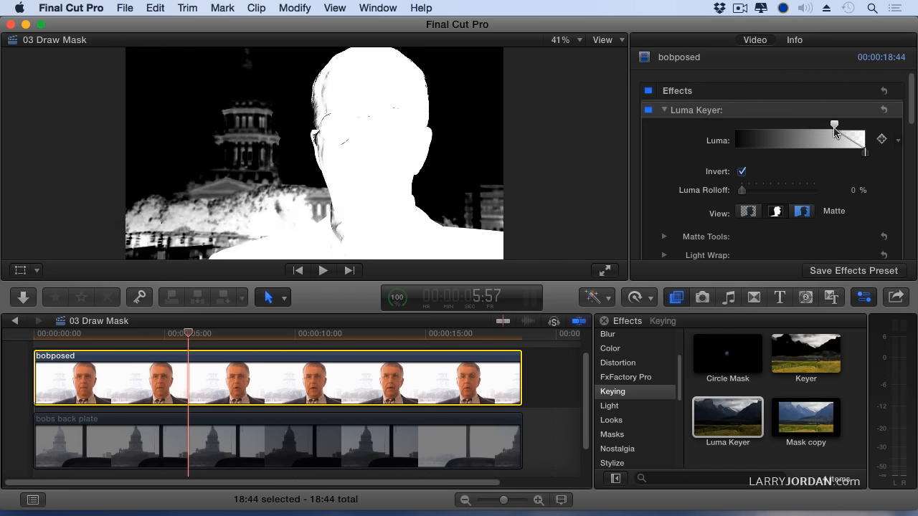
drag(834, 124, 863, 152)
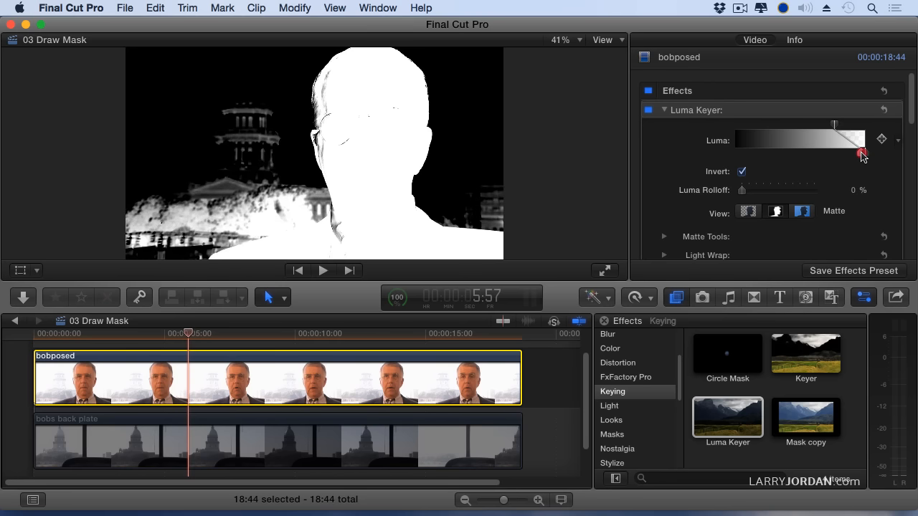
drag(863, 152, 840, 152)
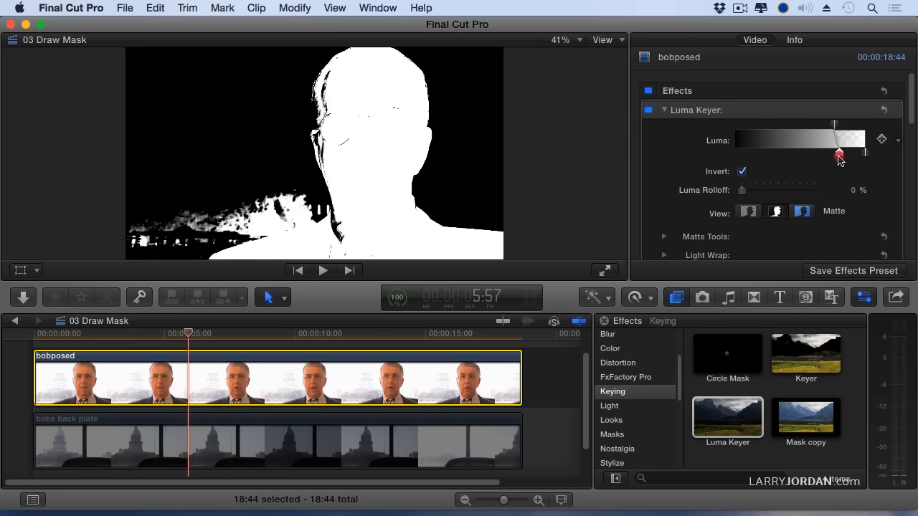
drag(840, 152, 824, 152)
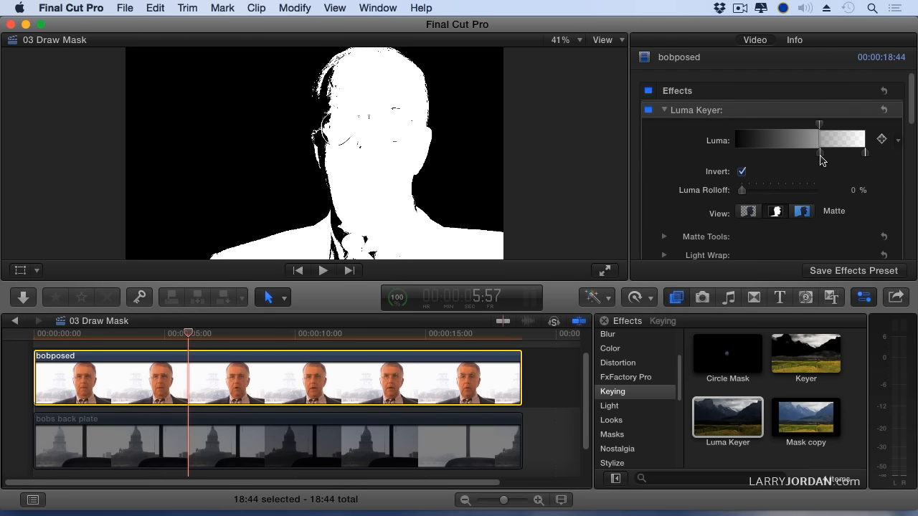
mouse_move(540, 192)
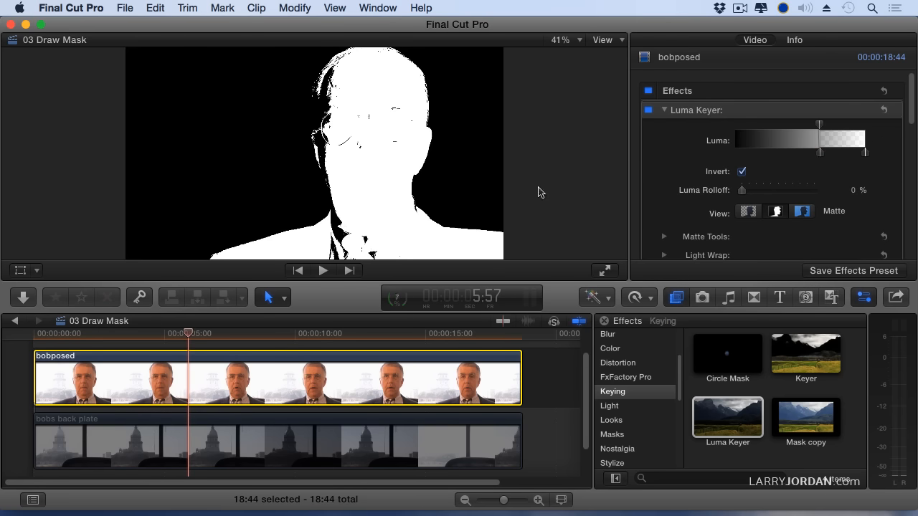
mouse_move(414, 78)
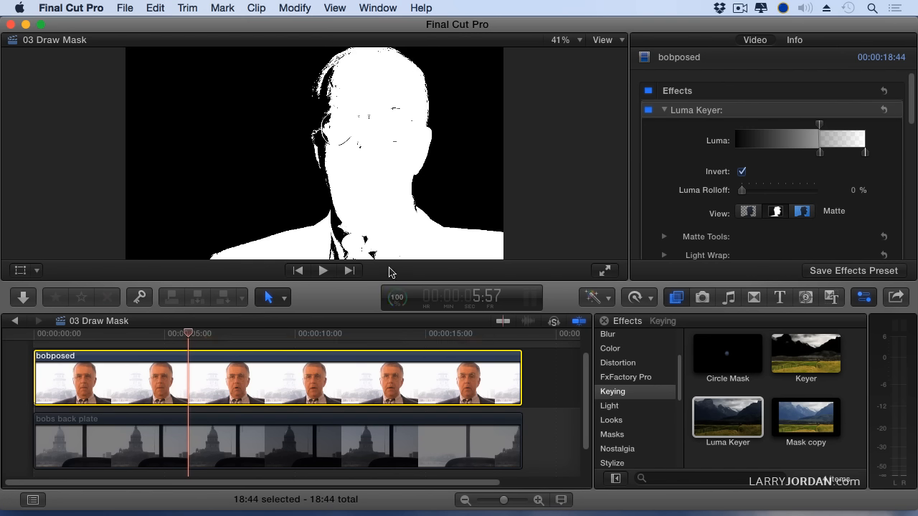
mouse_move(702, 173)
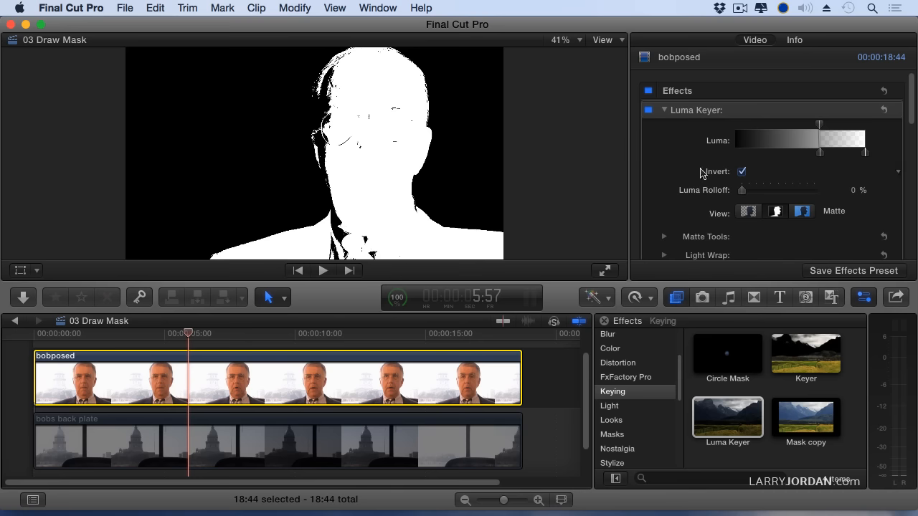
Set the Luma Keyer's Fill Holes to 0 and Edge Distance to 4.0
click(664, 236)
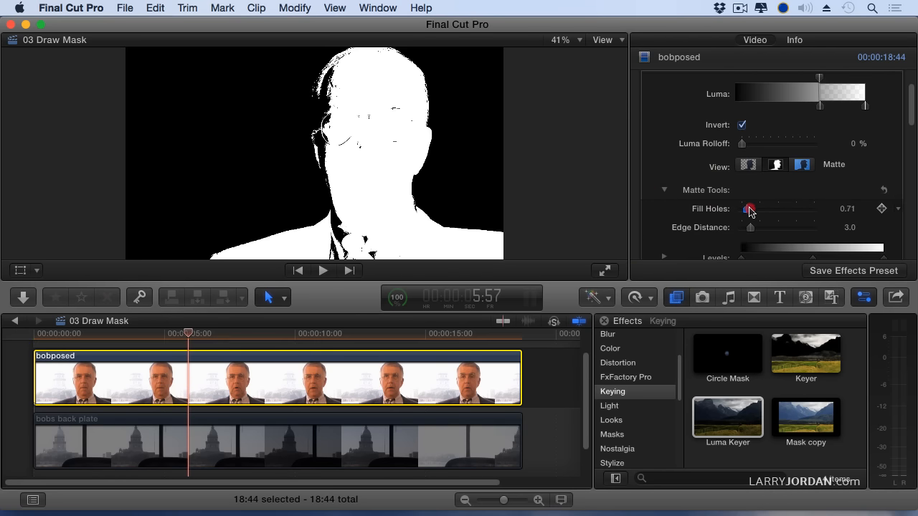
drag(749, 208, 754, 208)
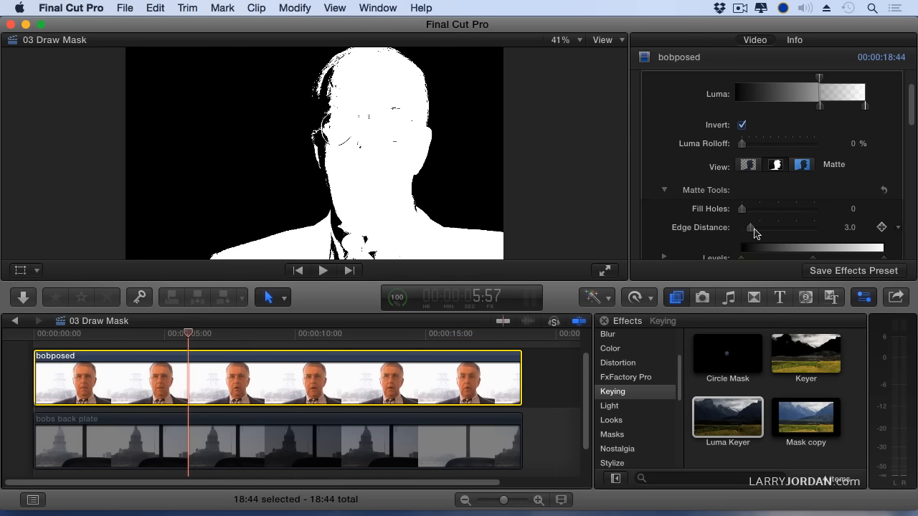
click(741, 228)
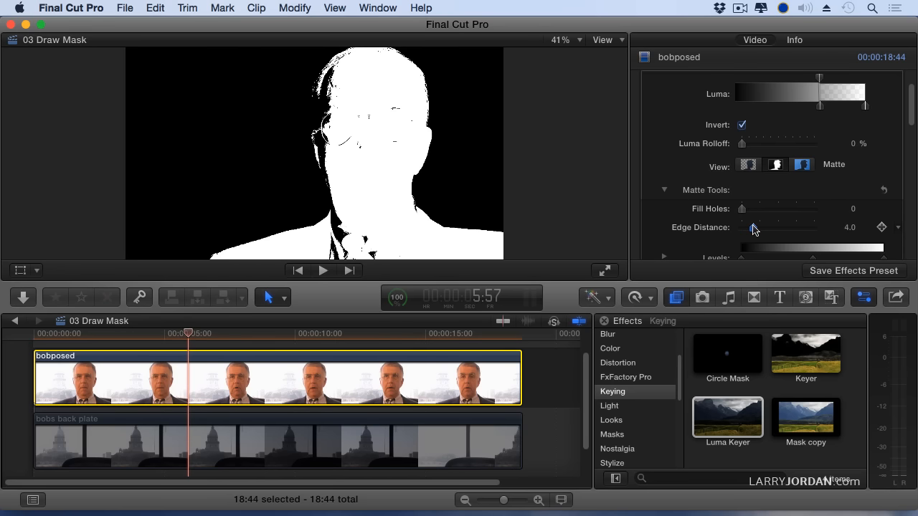
Set the matte's Shrink/Expand to -4.0 to tighten the edges around the speaker
scroll(down, 3)
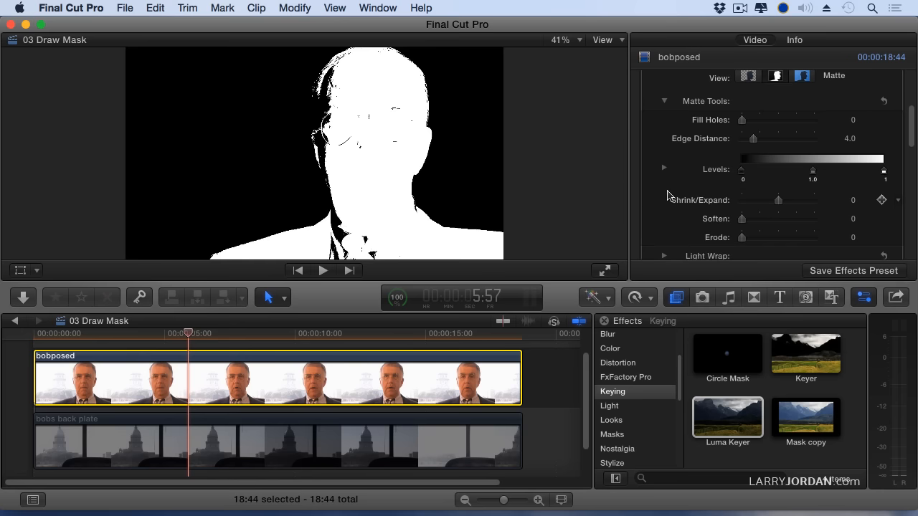
drag(778, 200, 784, 200)
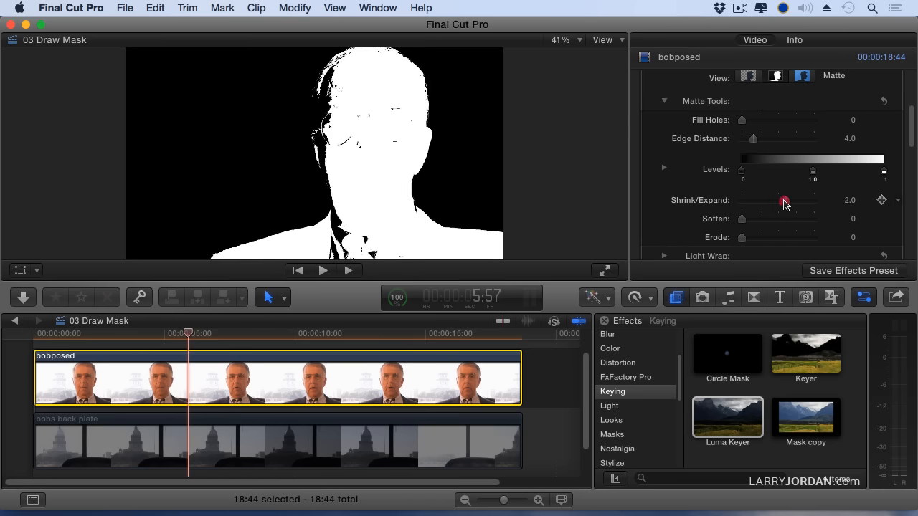
drag(784, 201, 770, 202)
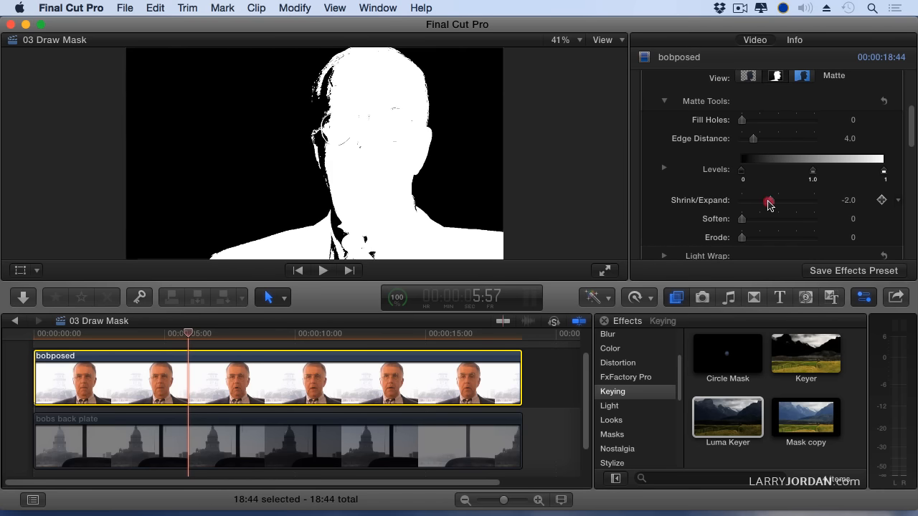
drag(769, 201, 766, 201)
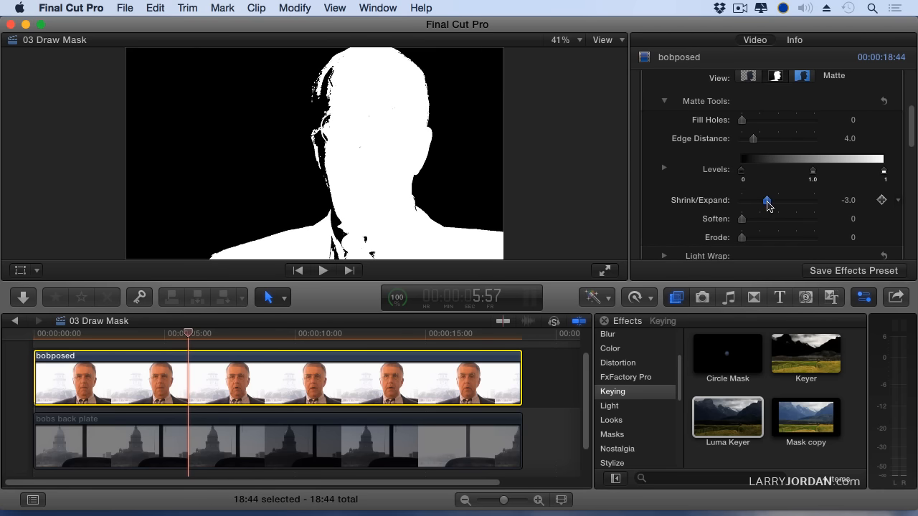
drag(768, 201, 762, 201)
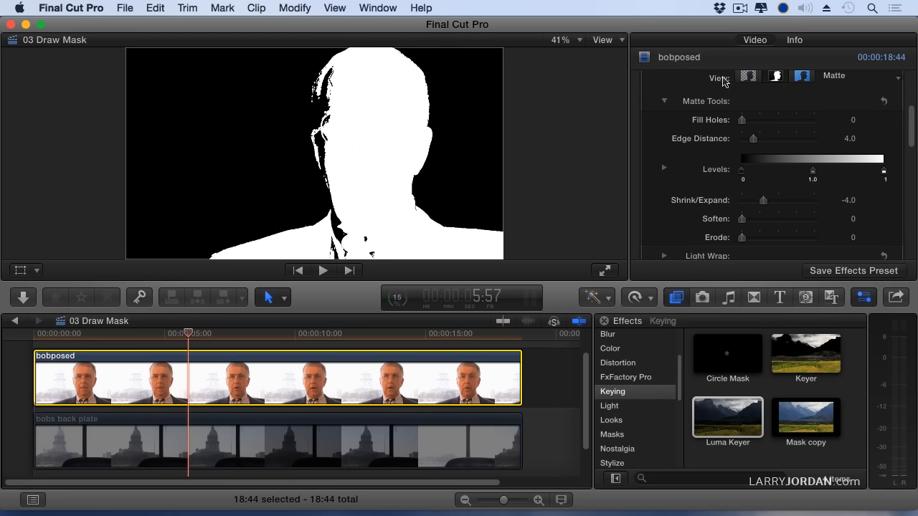
scroll(up, 3)
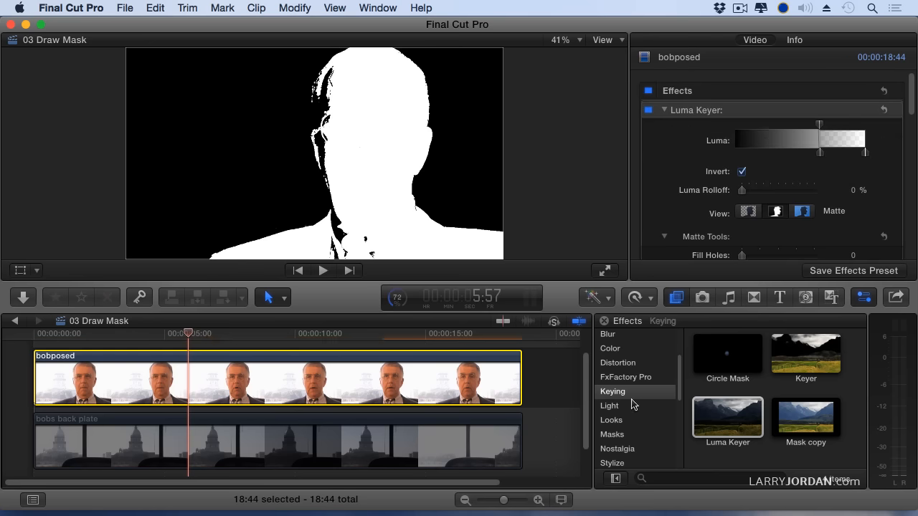
Show the Masks effects and set the Luma Keyer View to Composite for full colour
click(612, 434)
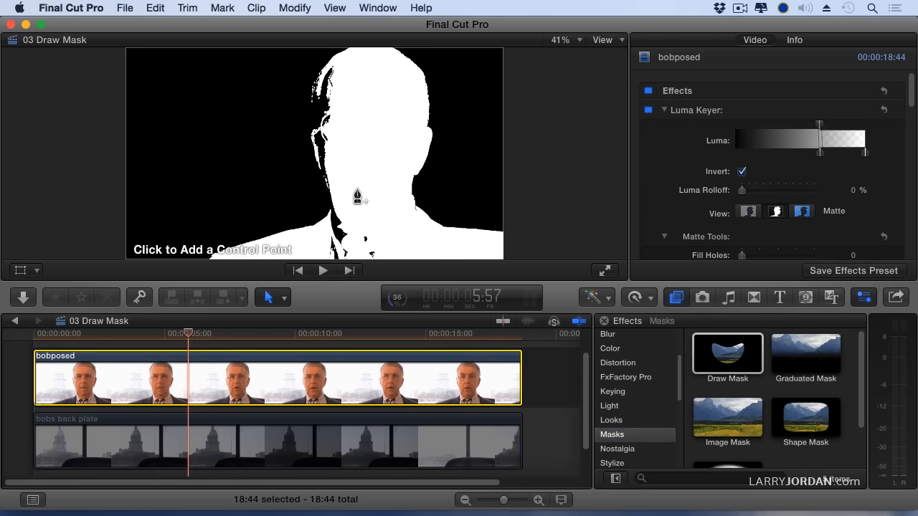
mouse_move(348, 247)
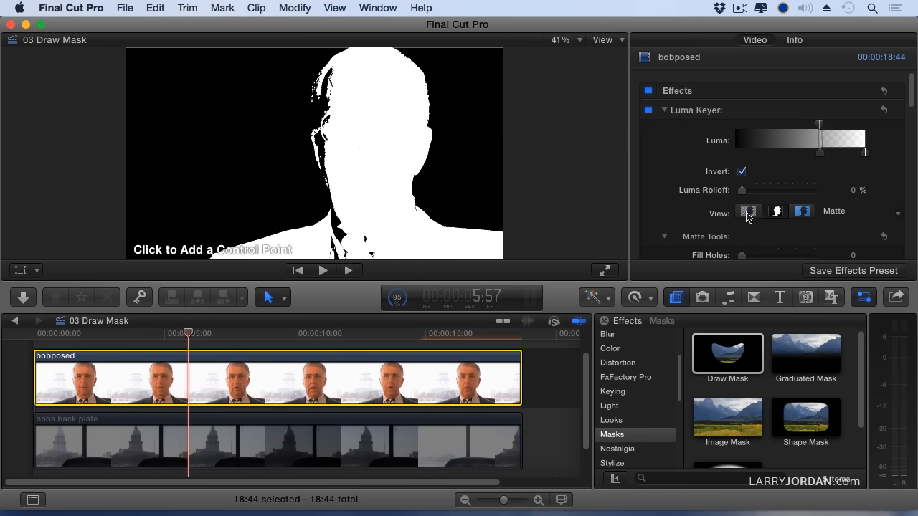
click(747, 210)
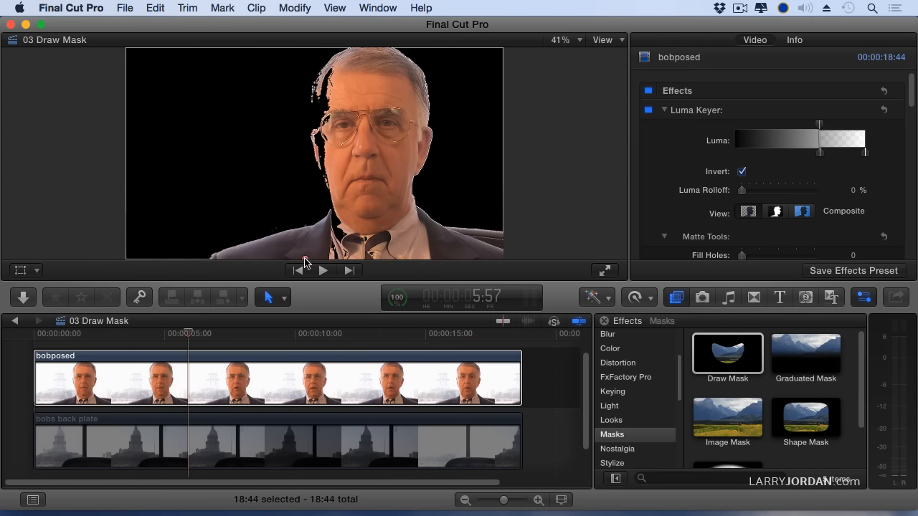
mouse_move(330, 220)
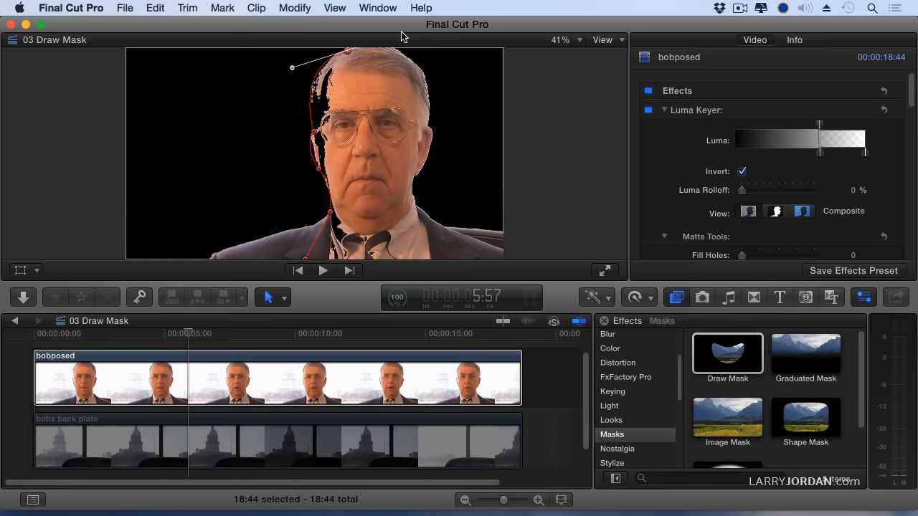
mouse_move(415, 170)
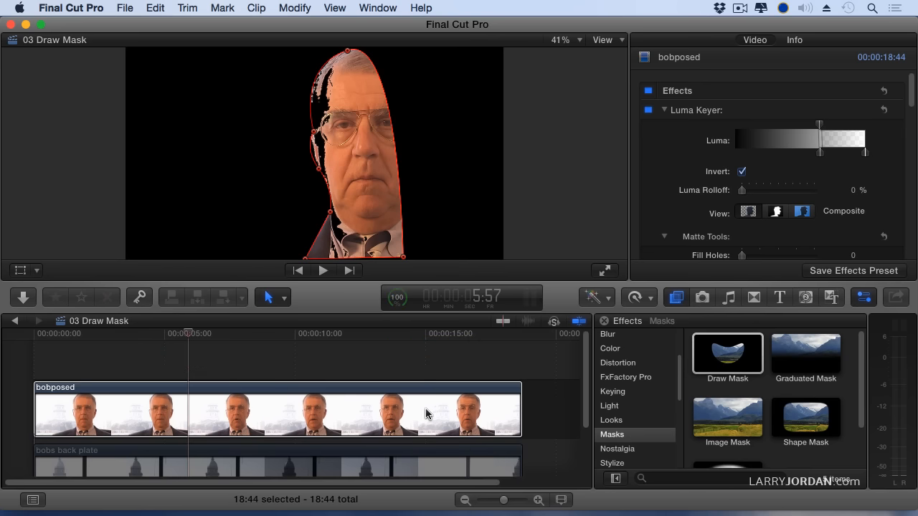
mouse_move(398, 421)
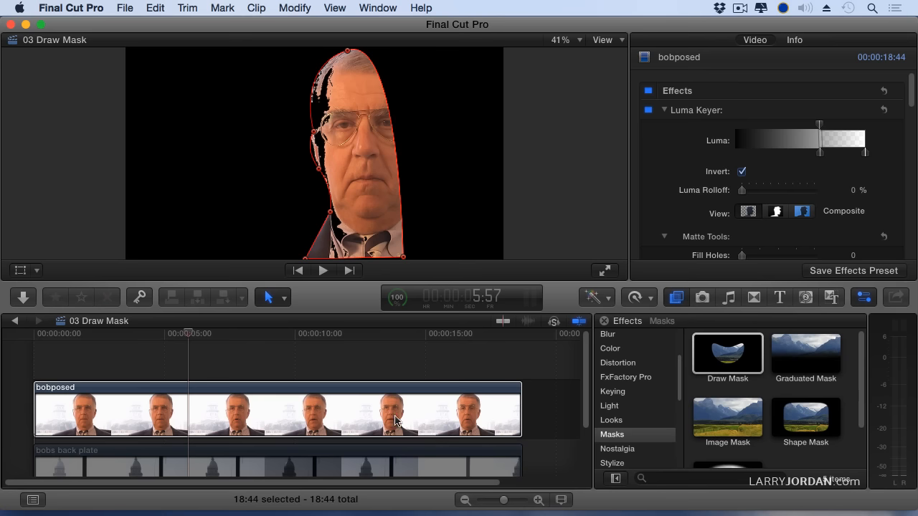
mouse_move(393, 421)
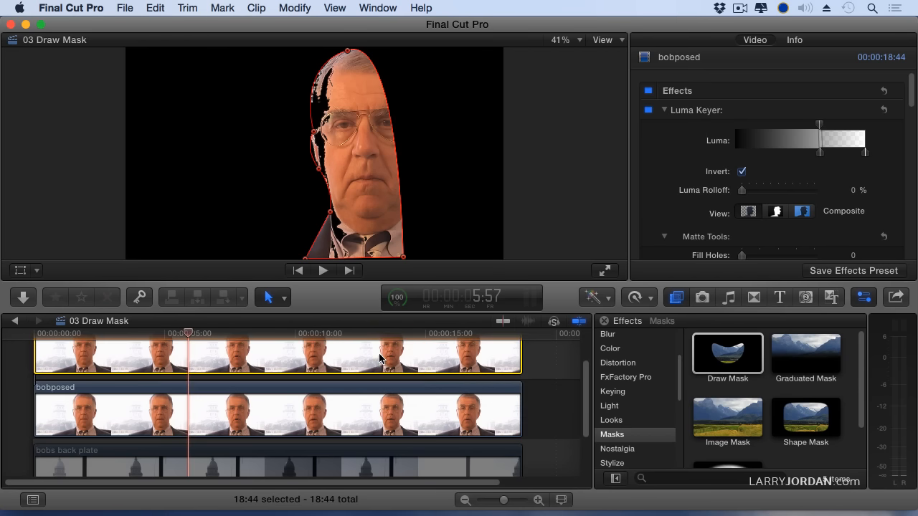
Select the masked bobposed clip and enable the Capitol background plate
click(278, 411)
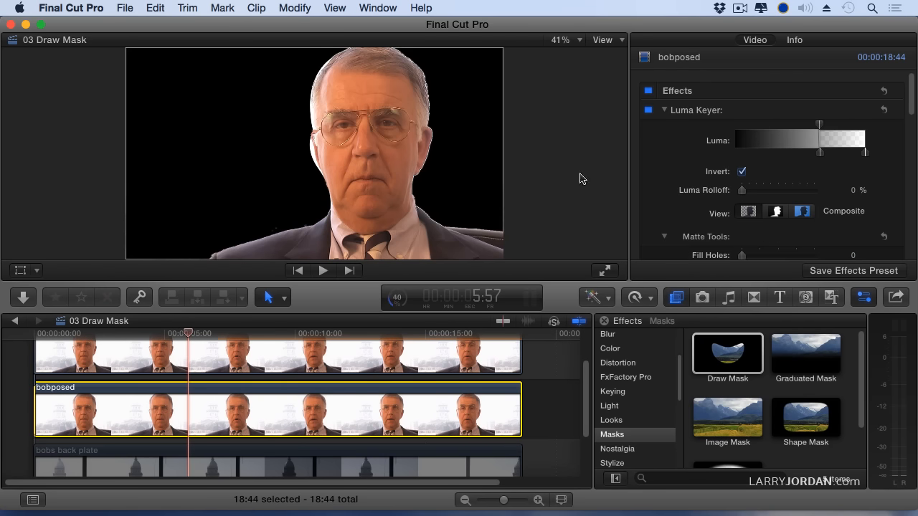
click(663, 110)
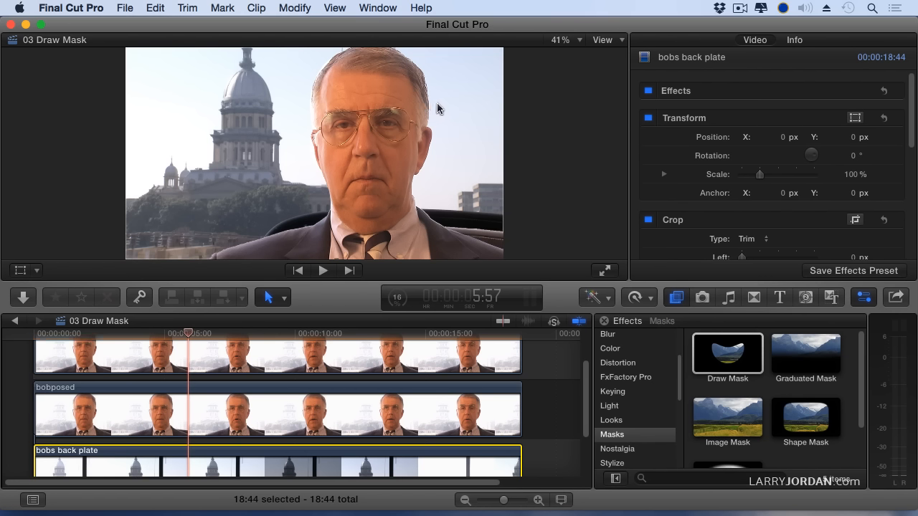
mouse_move(319, 100)
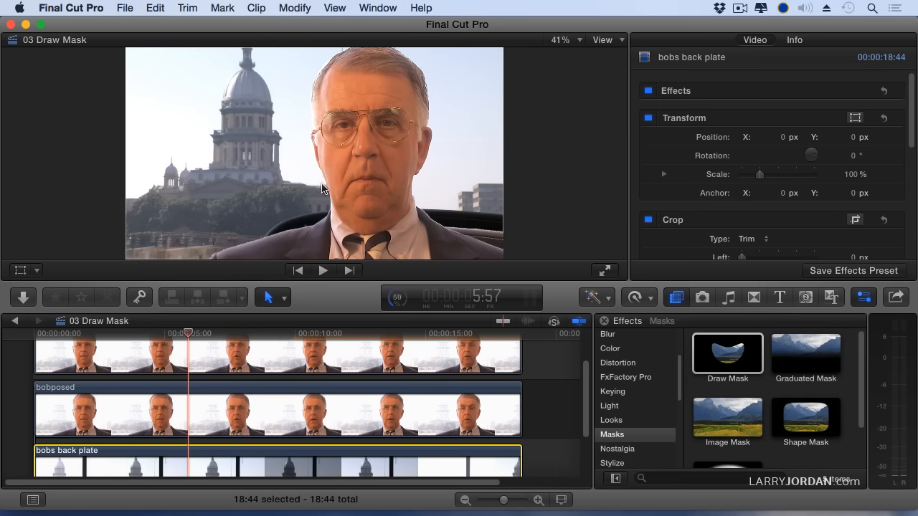
Scale the bobs back plate to about 116% with Position Y around -29 px
click(181, 333)
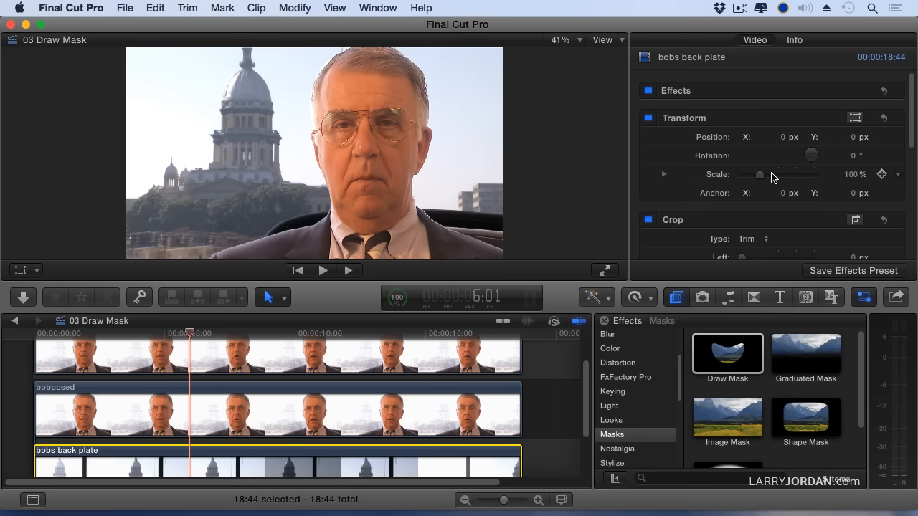
drag(760, 174, 768, 175)
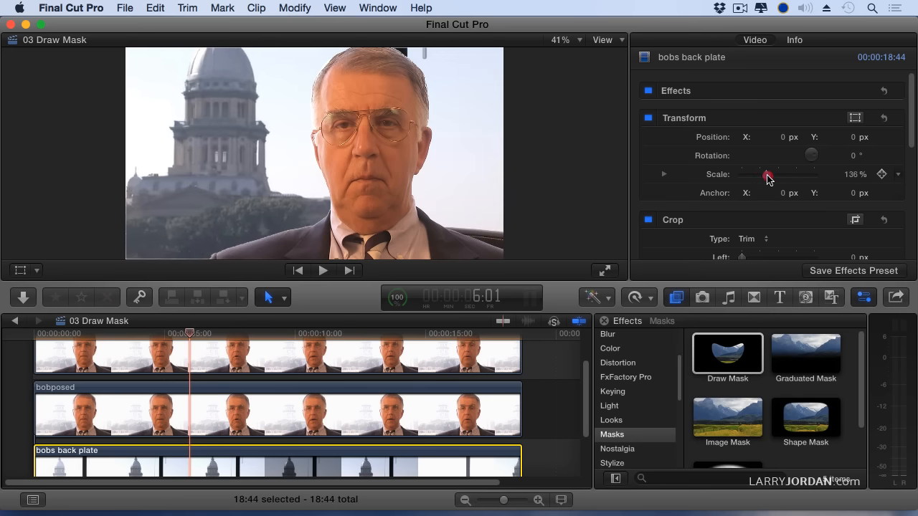
drag(764, 174, 767, 174)
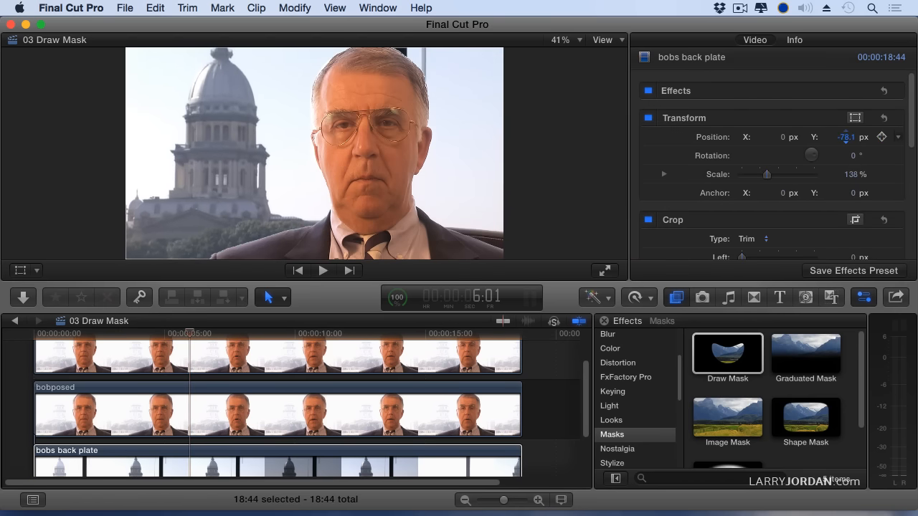
drag(771, 174, 766, 174)
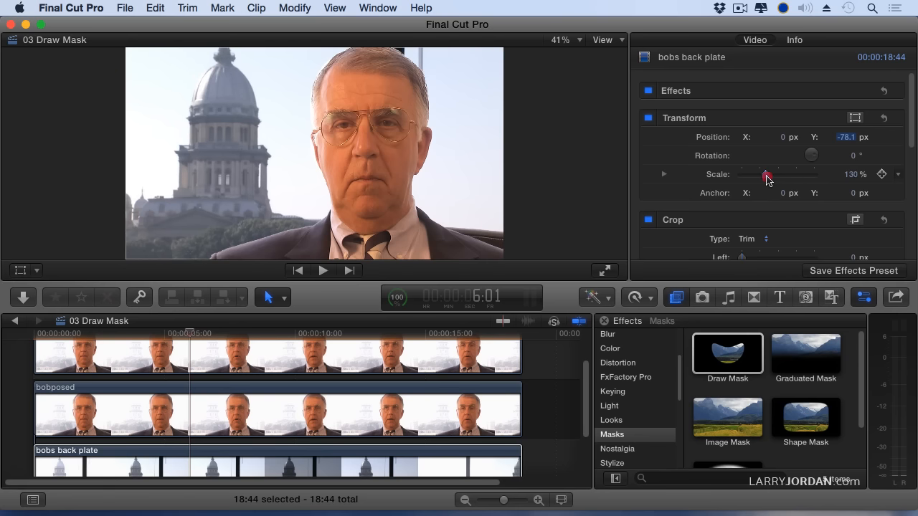
drag(766, 175, 761, 174)
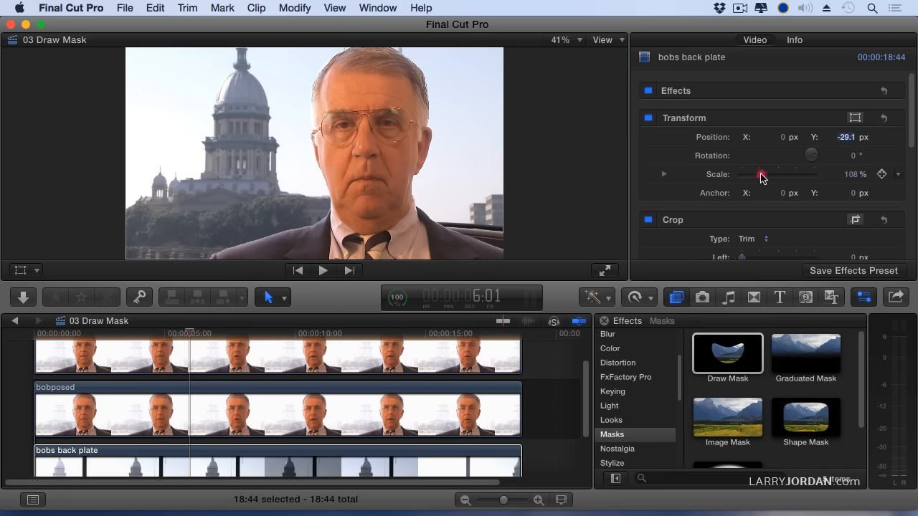
drag(758, 173, 763, 173)
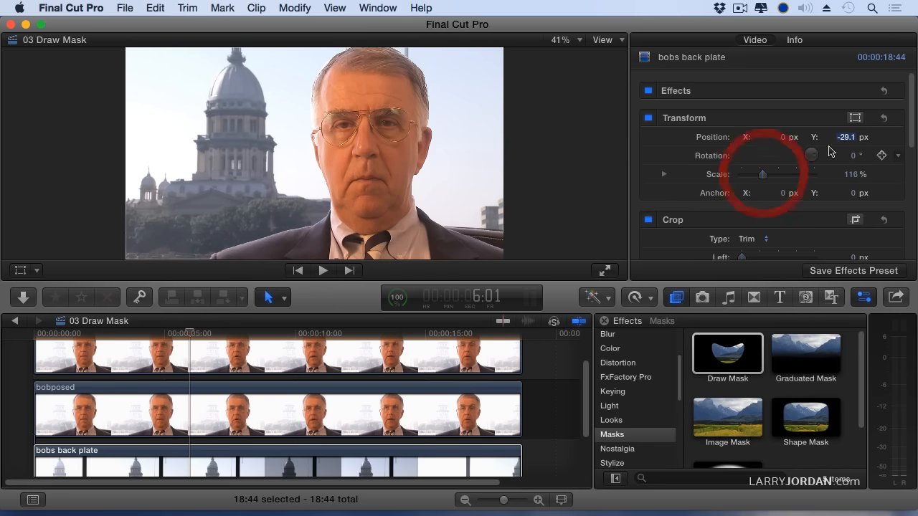